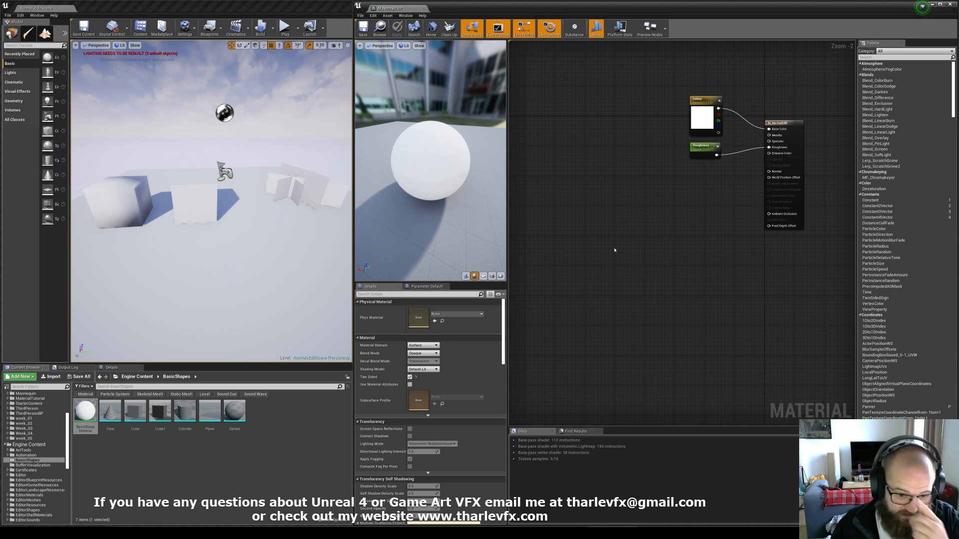
# Feed normalized world position minus ObjectPivotPoint into Emissive Color and apply.
pyautogui.click(300, 190)
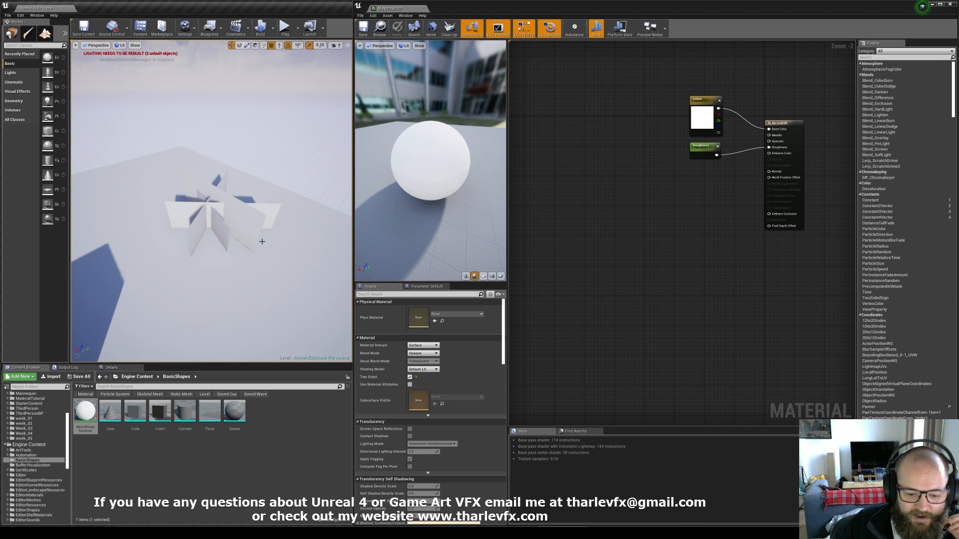
pyautogui.moveTo(197, 173)
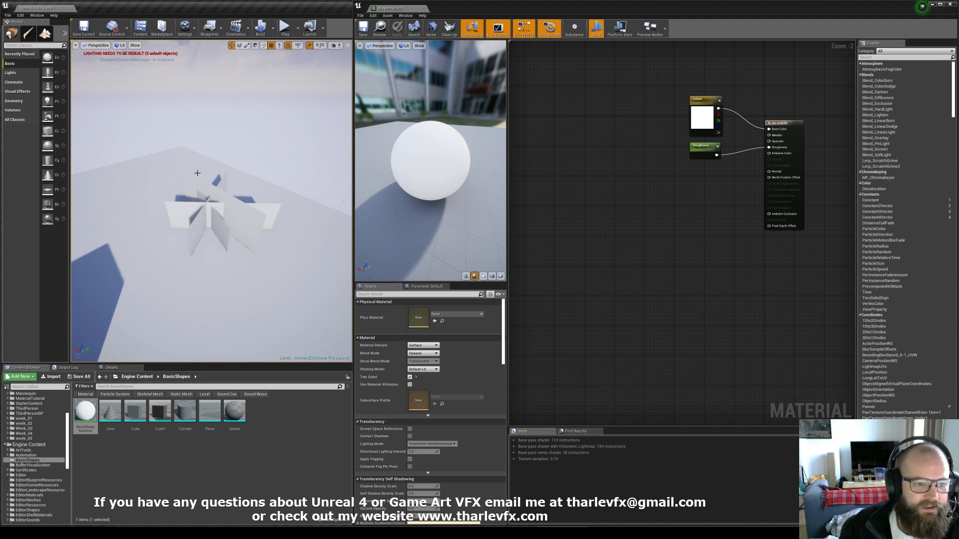
pyautogui.moveTo(221, 188)
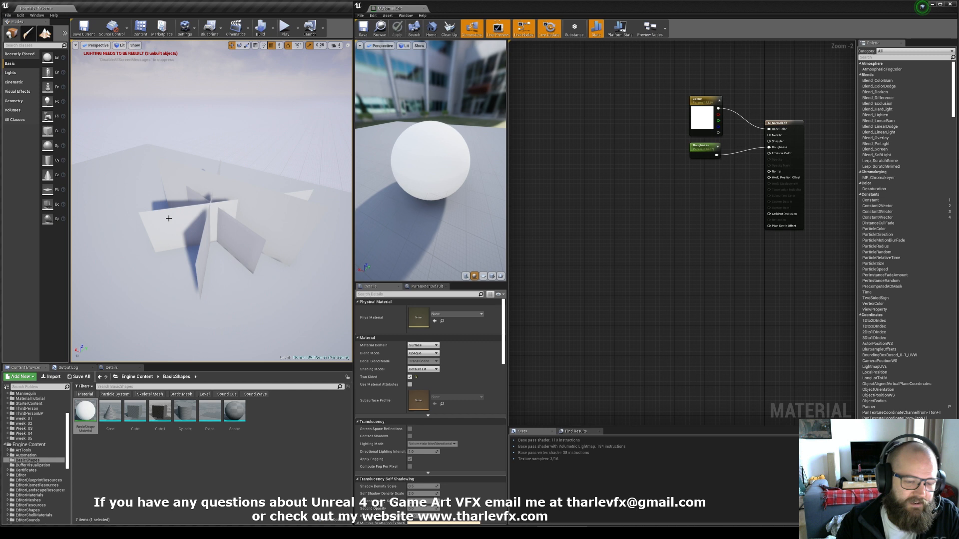
pyautogui.moveTo(181, 241)
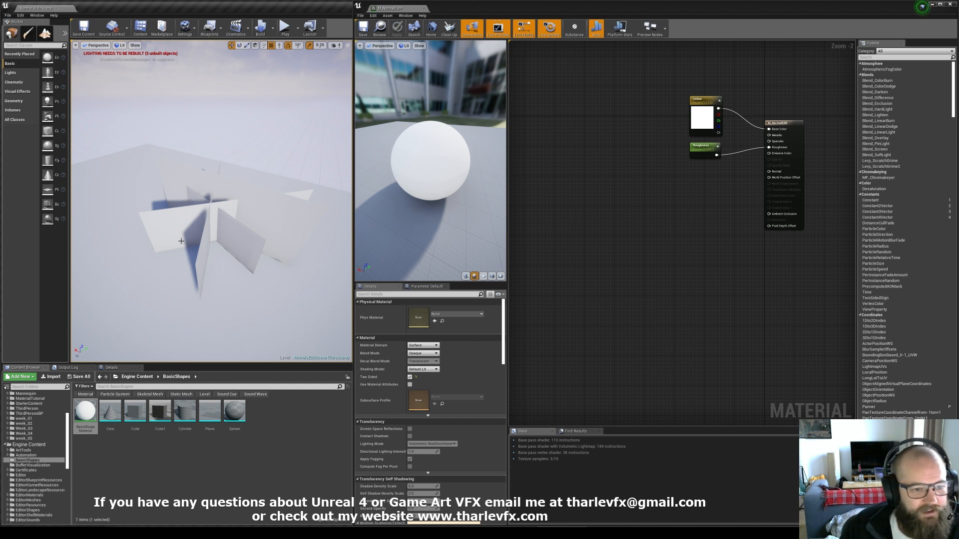
pyautogui.click(201, 227)
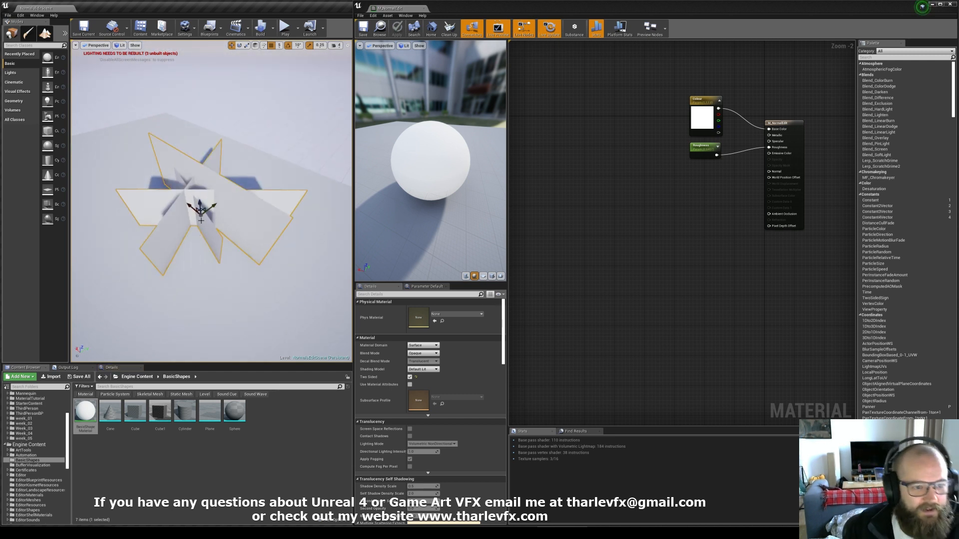
pyautogui.click(221, 218)
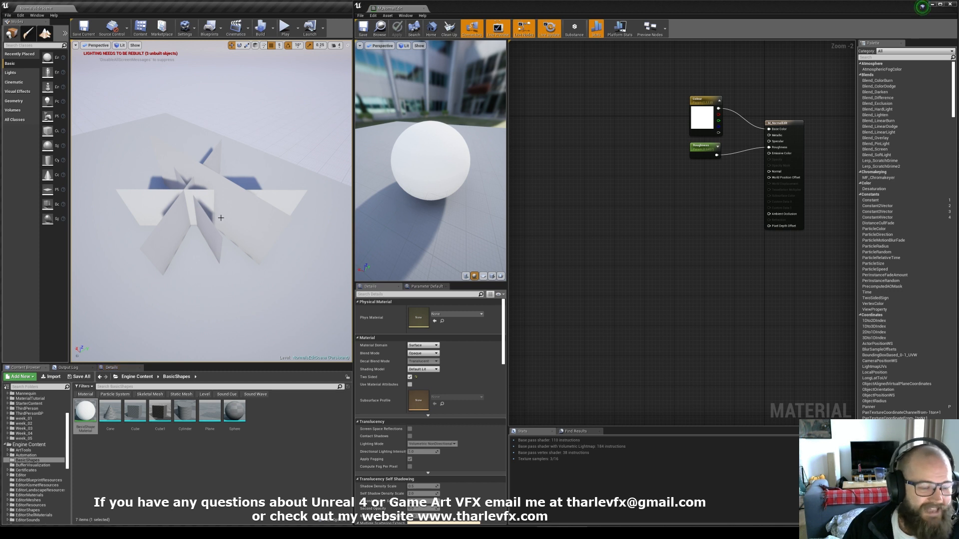
pyautogui.moveTo(613, 202)
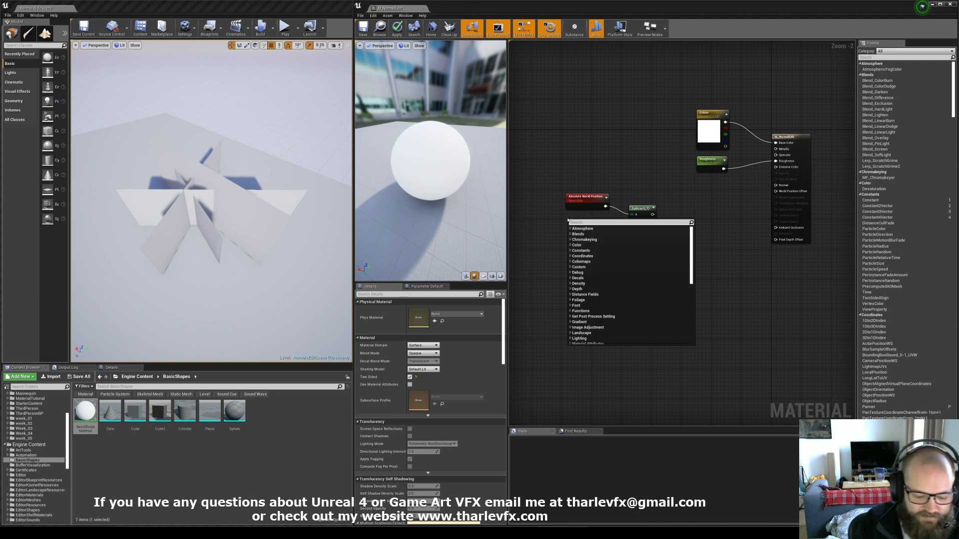
pyautogui.write('obj piv')
pyautogui.write('norm')
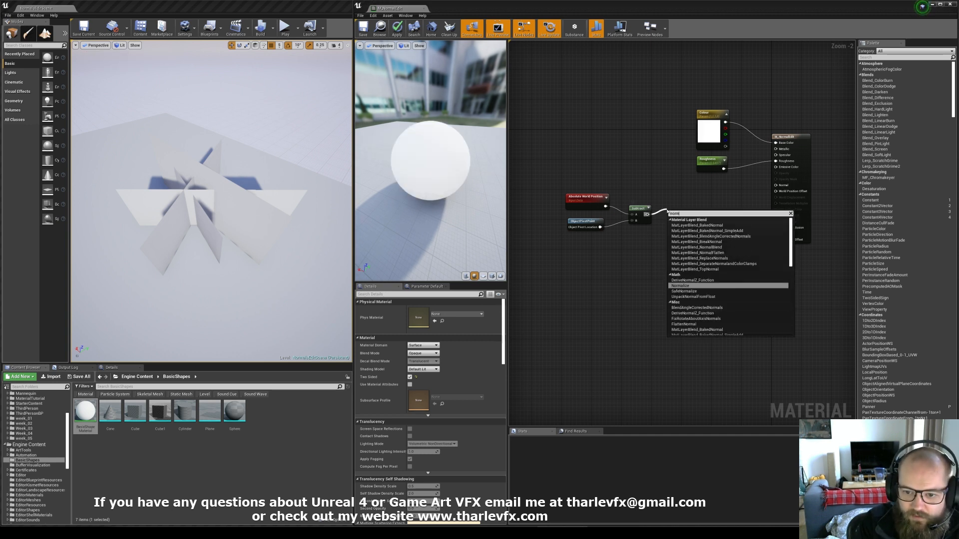
pyautogui.click(680, 286)
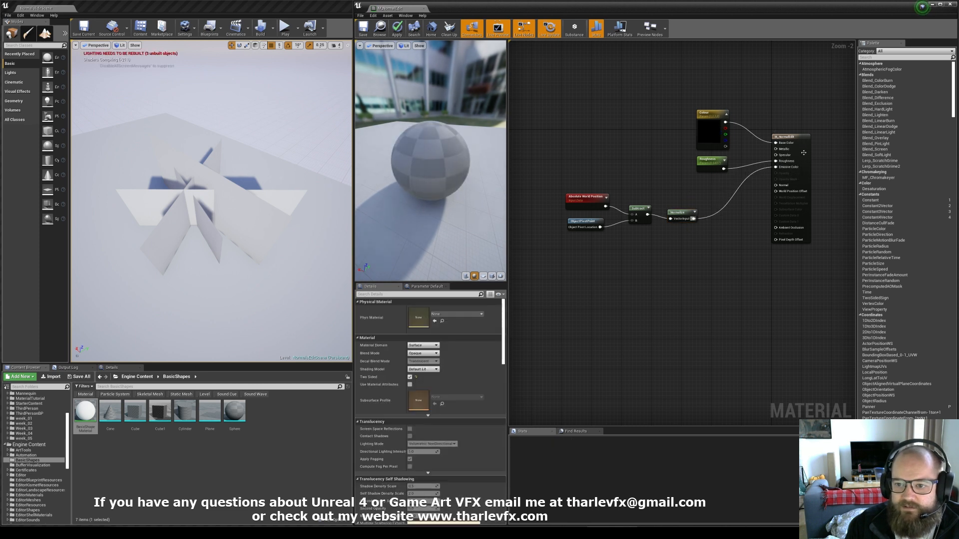
pyautogui.click(396, 26)
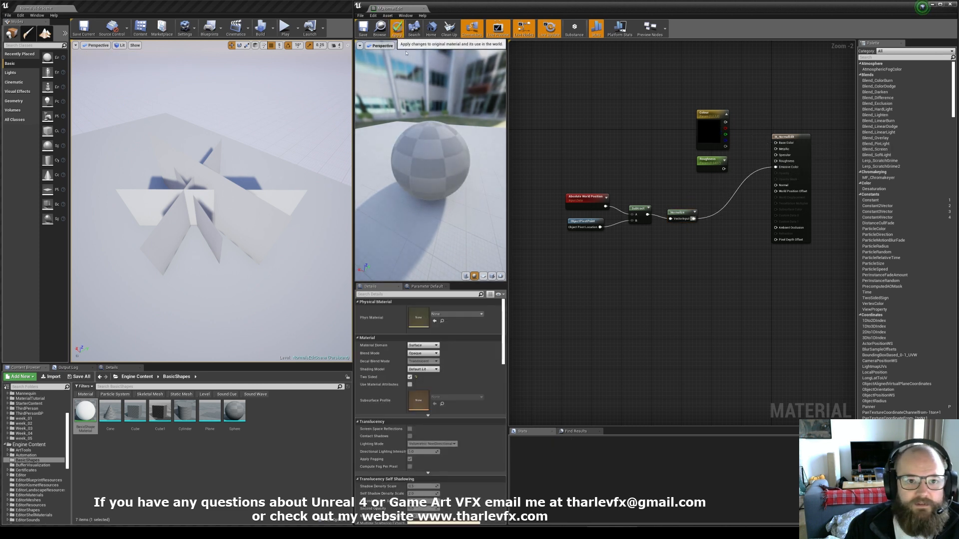
pyautogui.click(396, 28)
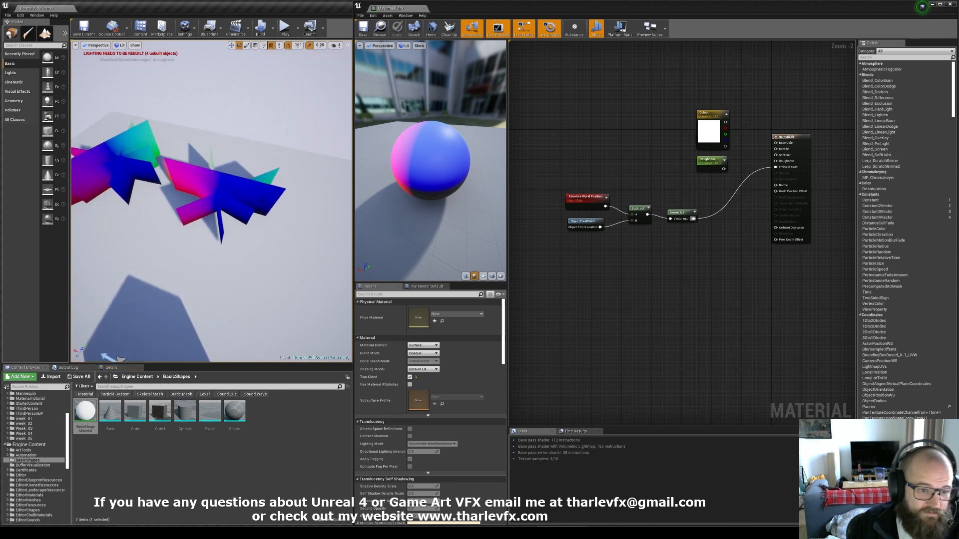
# Move the normalized pivot direction from Emissive Color to the Normal pin.
pyautogui.click(586, 201)
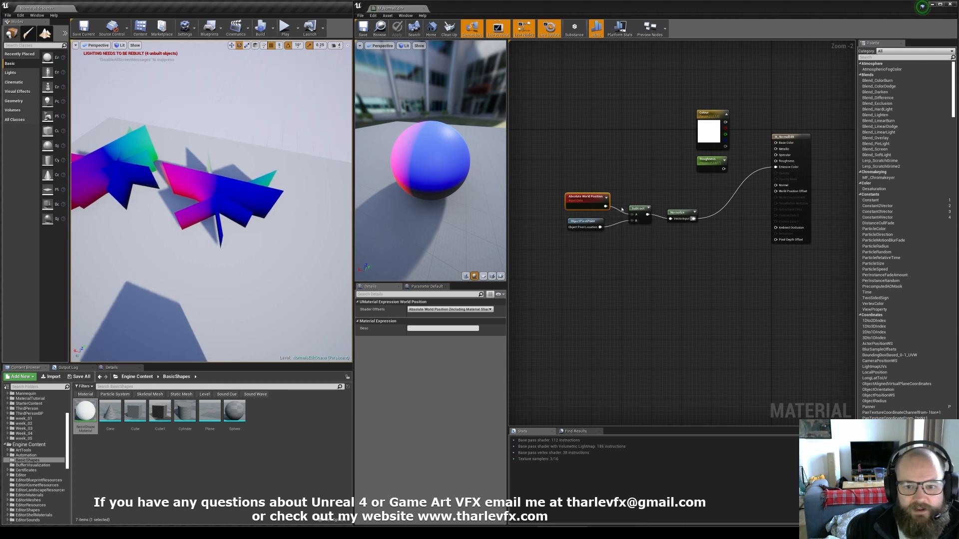
pyautogui.click(214, 204)
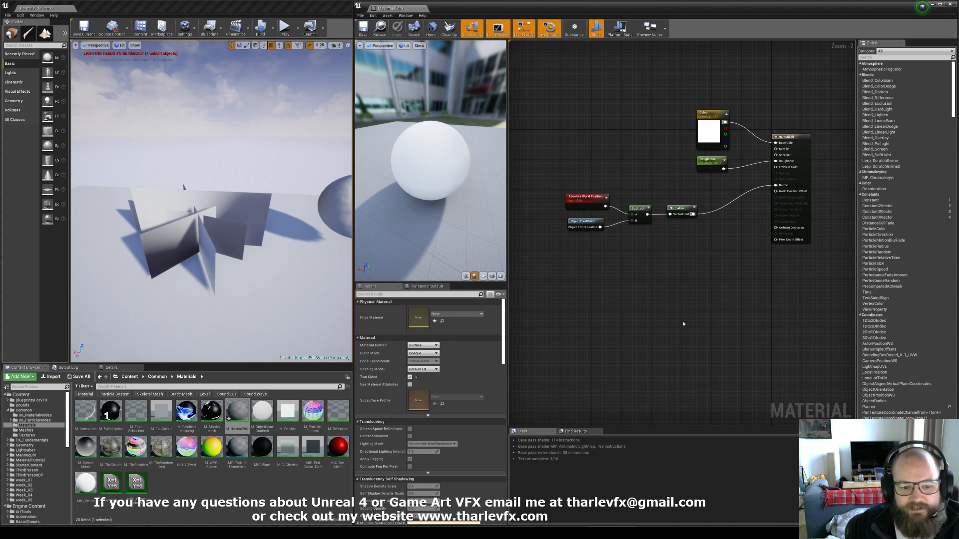
# Untick Tangent Space Normal, found by searching 'norma', and apply the material.
pyautogui.write('norma')
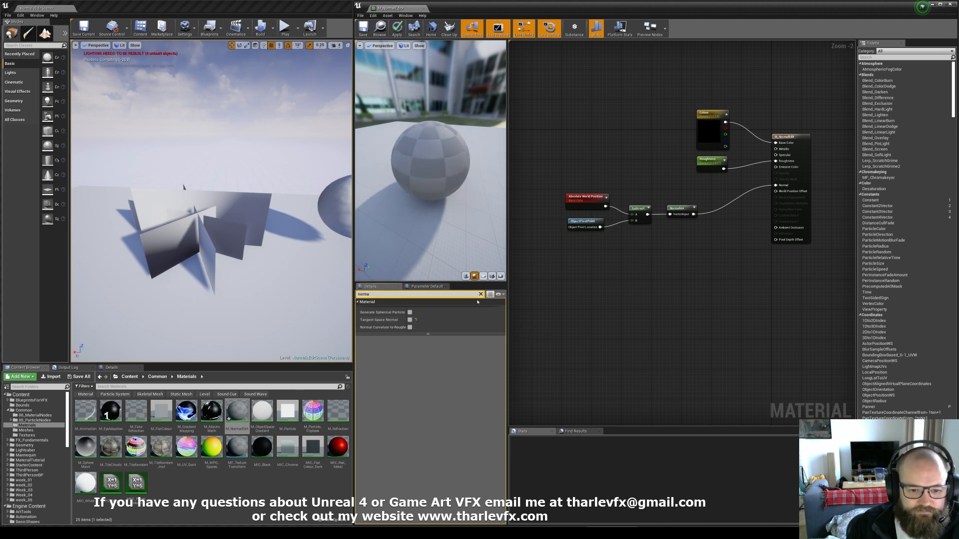
pyautogui.click(396, 27)
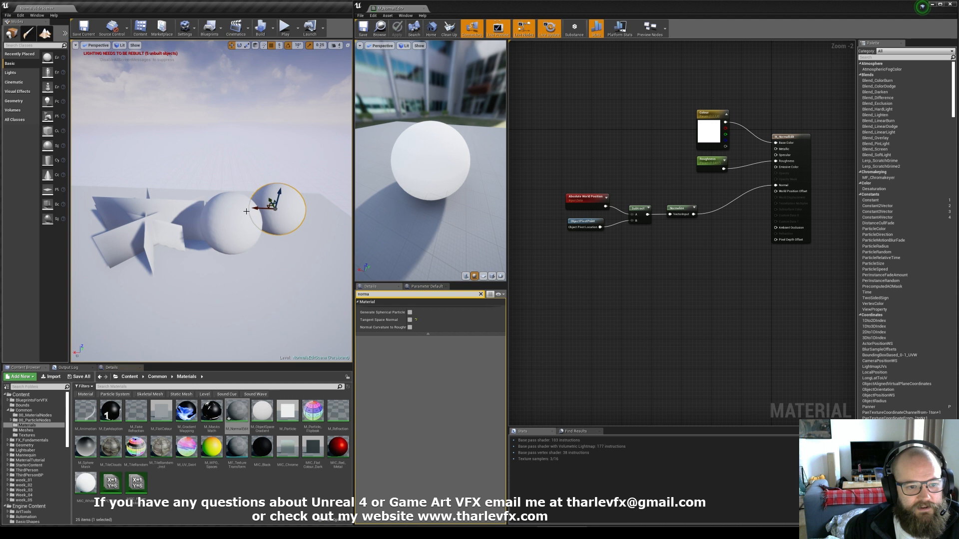
pyautogui.moveTo(232, 228)
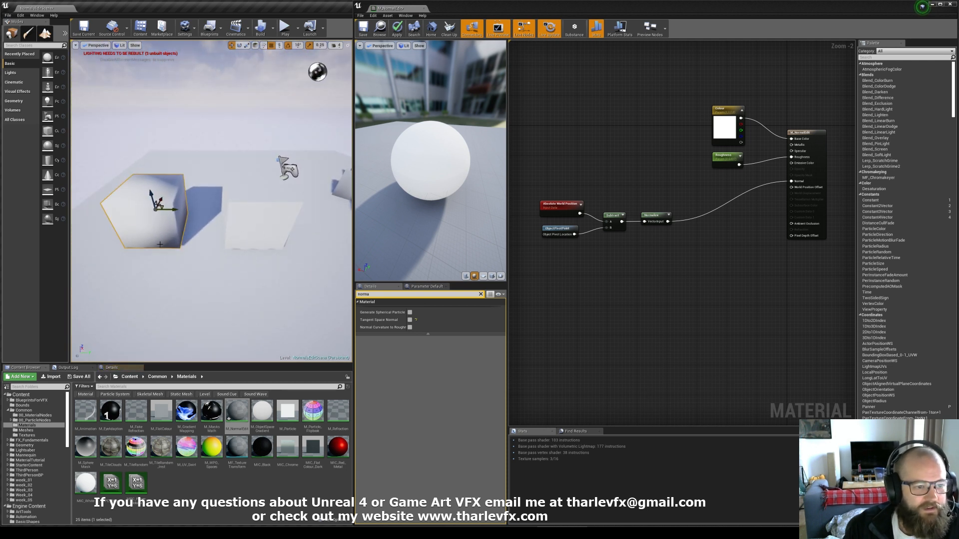
pyautogui.press('alt+tab')
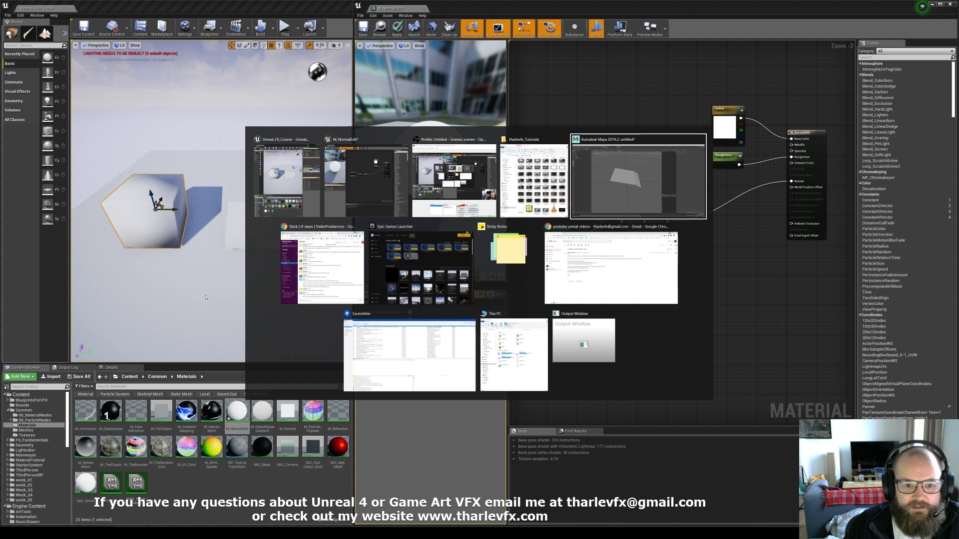
pyautogui.click(638, 178)
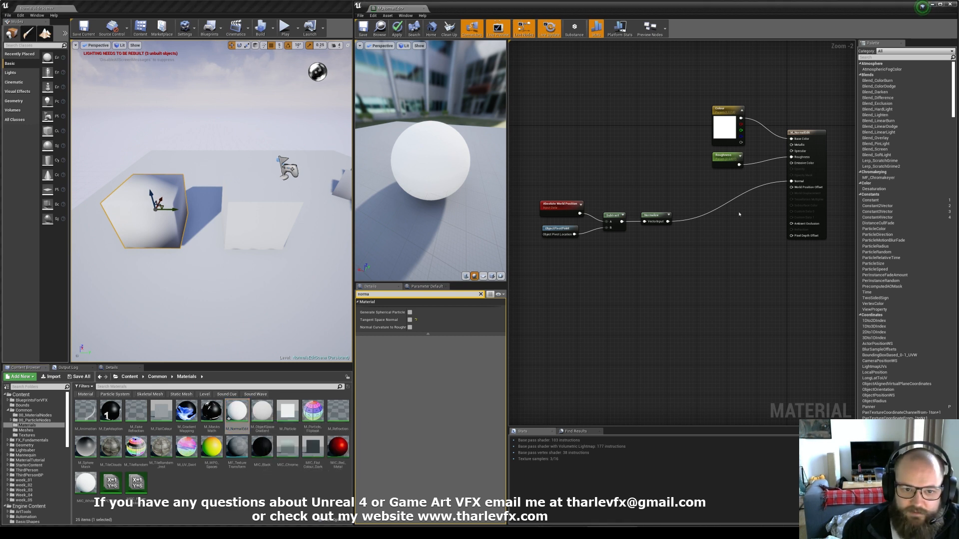
# Turn off Tangent Space Normal for the DDX/DDY cross-product faceted normal branch.
pyautogui.moveTo(149, 202); pyautogui.dragTo(257, 205)
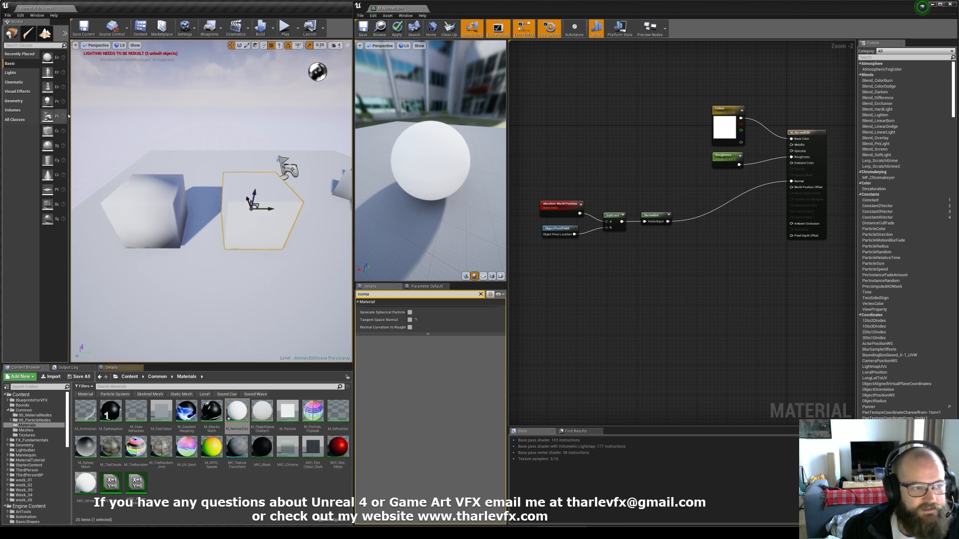
pyautogui.click(237, 411)
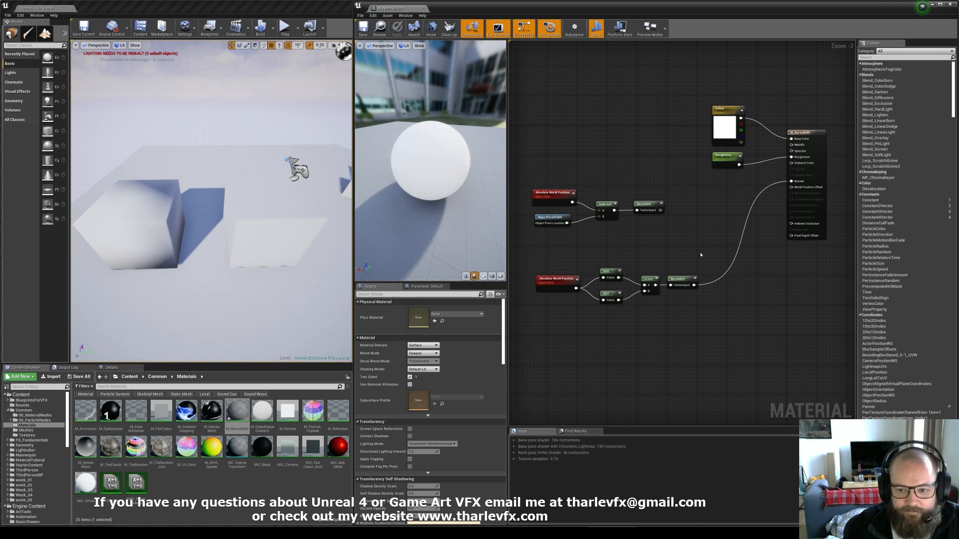
# Select the cube in the level to inspect its flat-shaded faces.
pyautogui.click(141, 220)
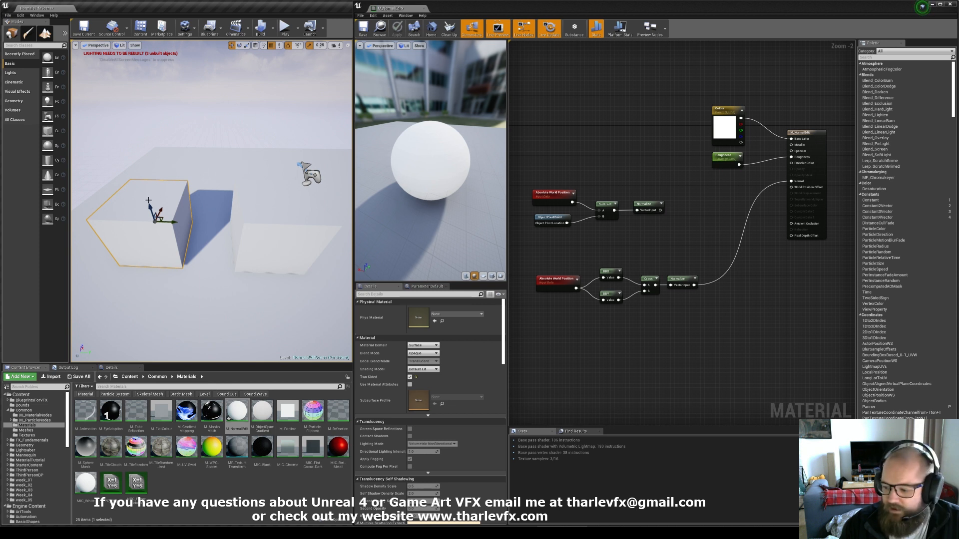
pyautogui.moveTo(250, 224)
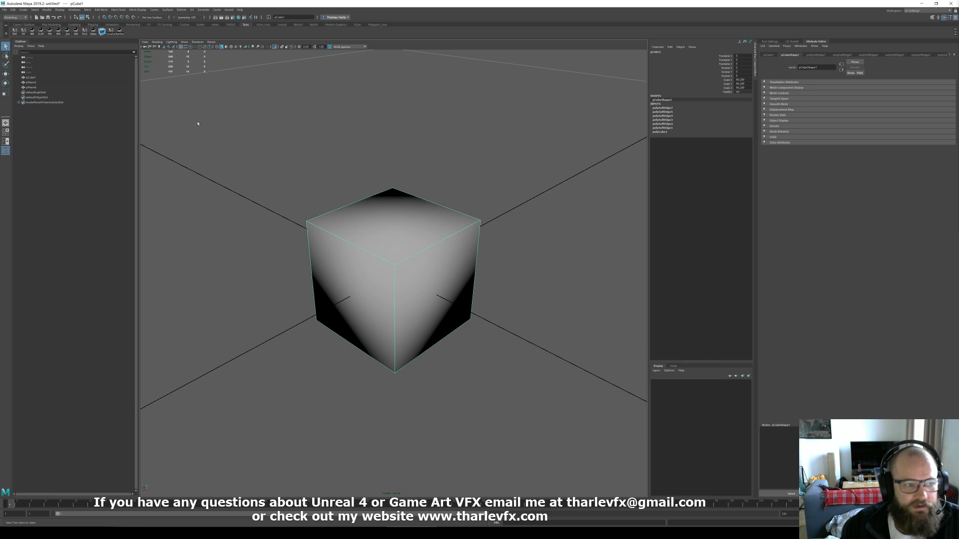
# Deselect the cube and create a new polygon plane from the marking menu.
pyautogui.click(31, 82)
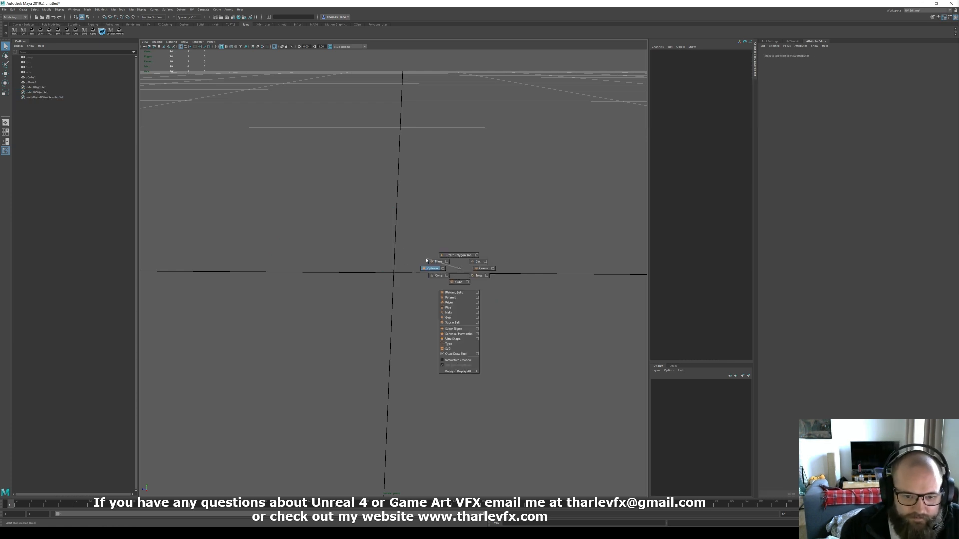
pyautogui.click(438, 262)
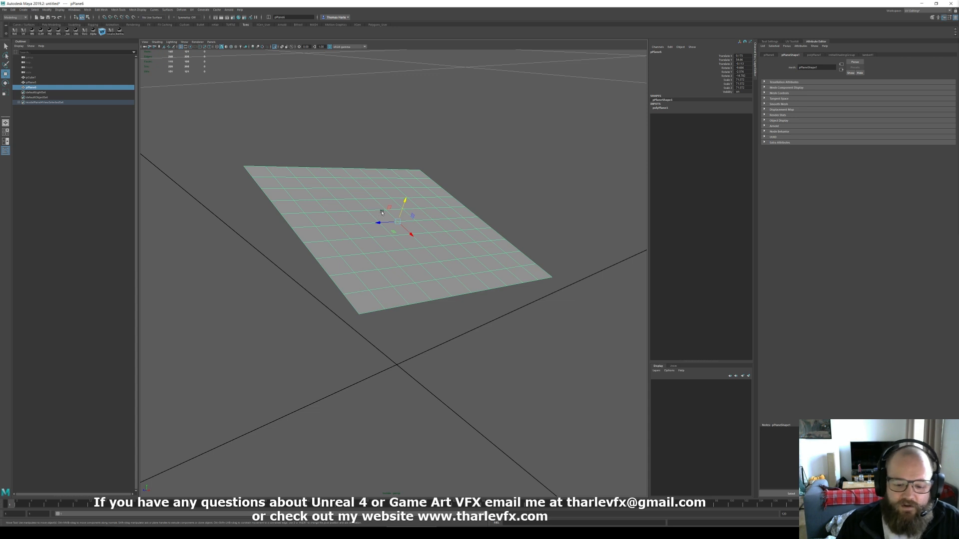
pyautogui.moveTo(359, 205)
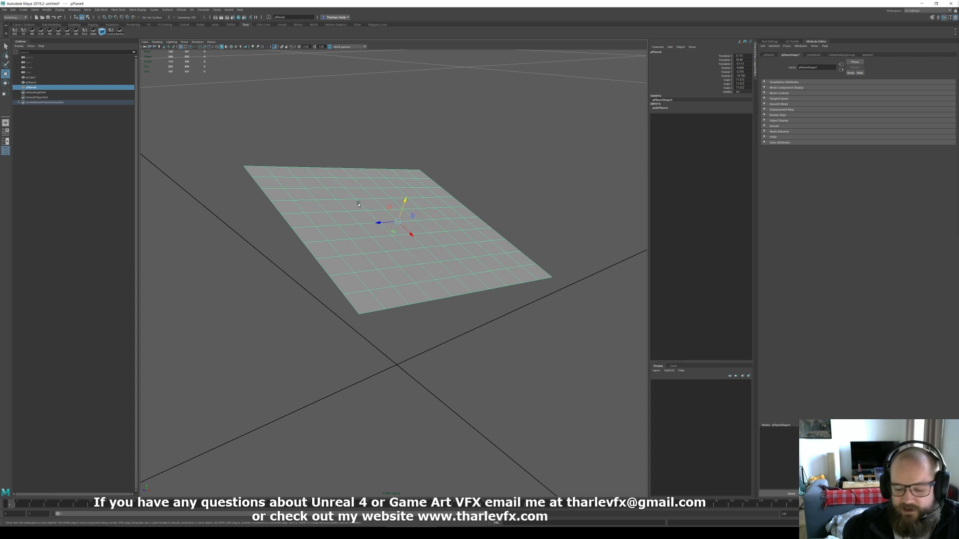
pyautogui.moveTo(359, 214)
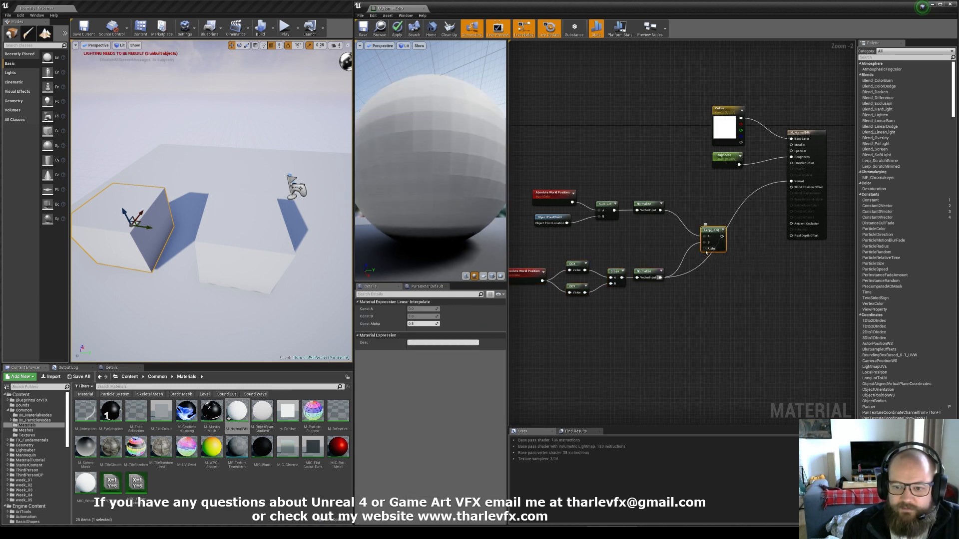
# Lerp the two Normalize branches into Normal and place a texture sample.
pyautogui.click(713, 254)
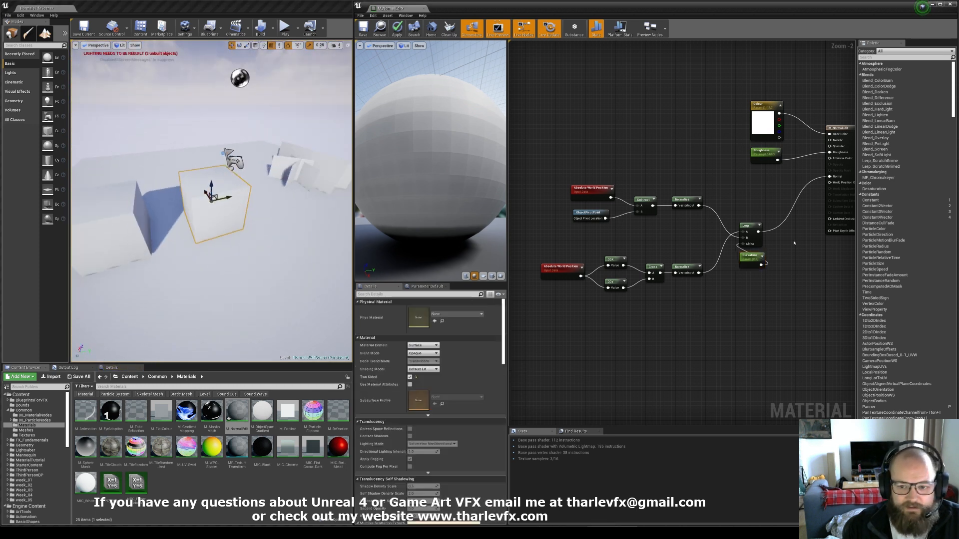
pyautogui.click(751, 256)
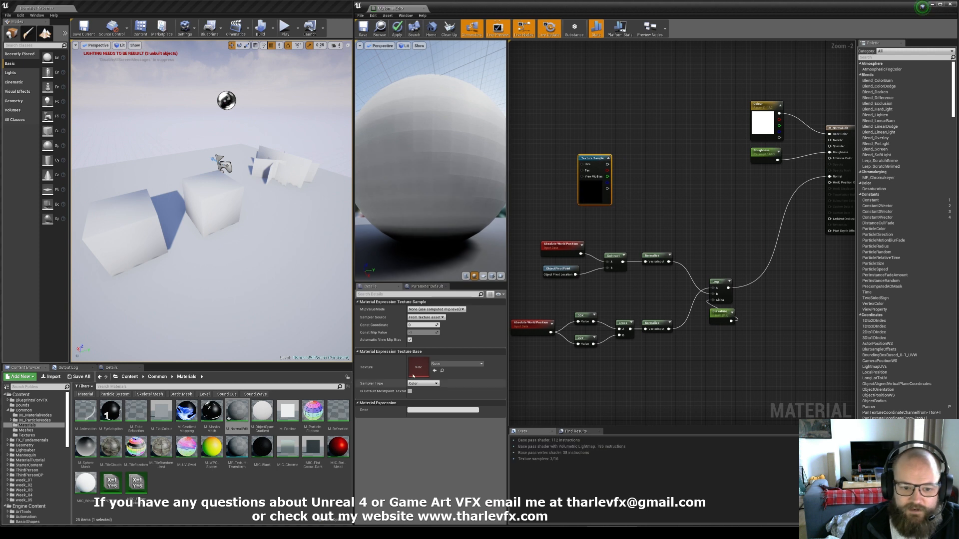
# Assign the brick normal map to the Texture Sample node.
pyautogui.click(416, 368)
pyautogui.write('trans')
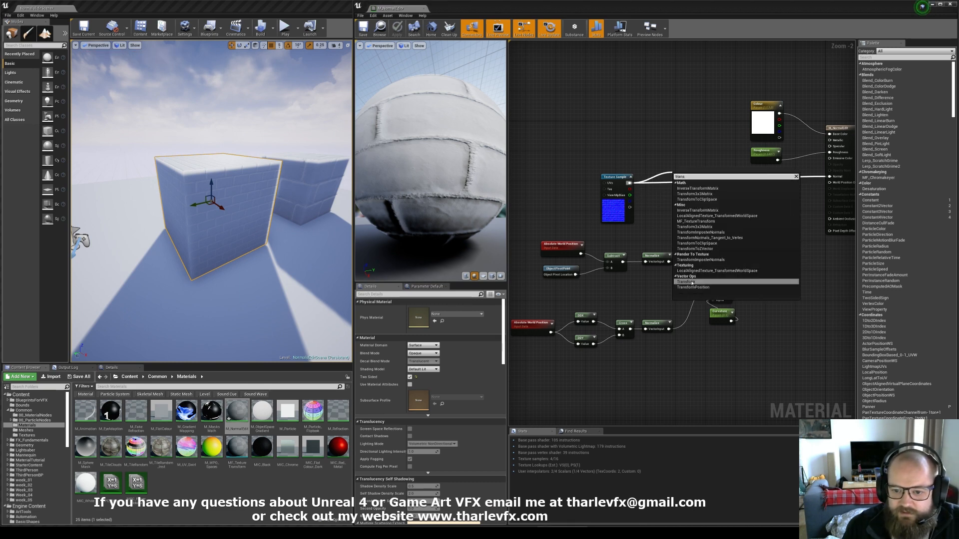
# Route the brick texture through a TransformVector node into Normal and apply.
pyautogui.click(695, 281)
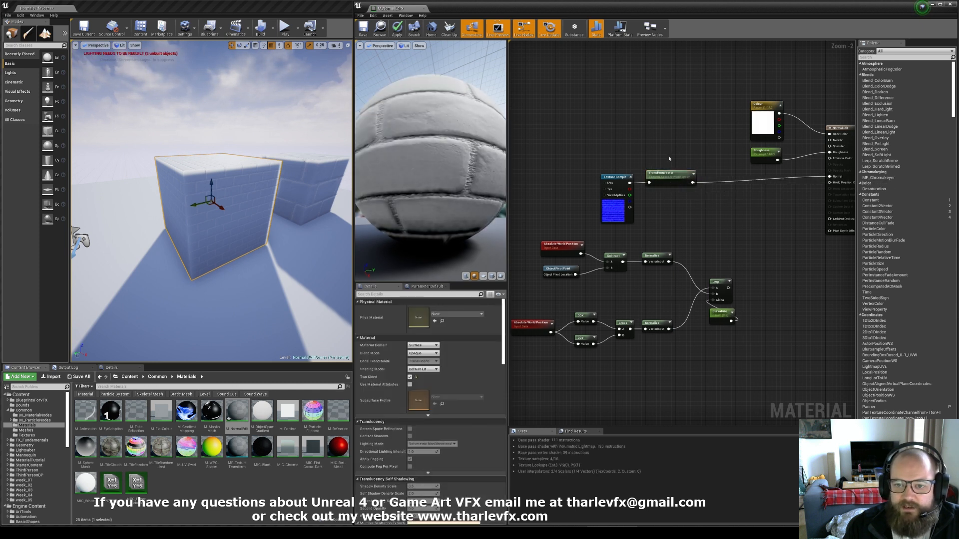
pyautogui.click(395, 27)
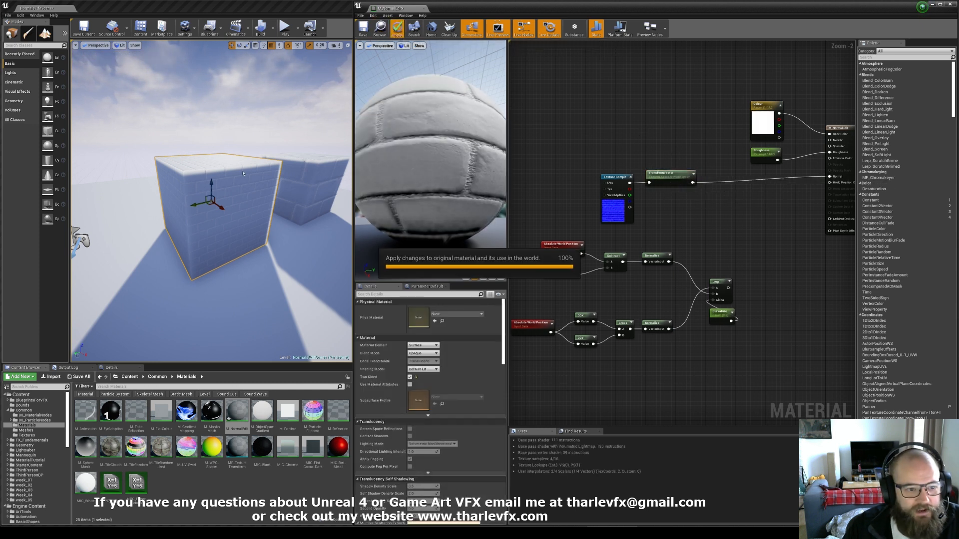
pyautogui.click(395, 27)
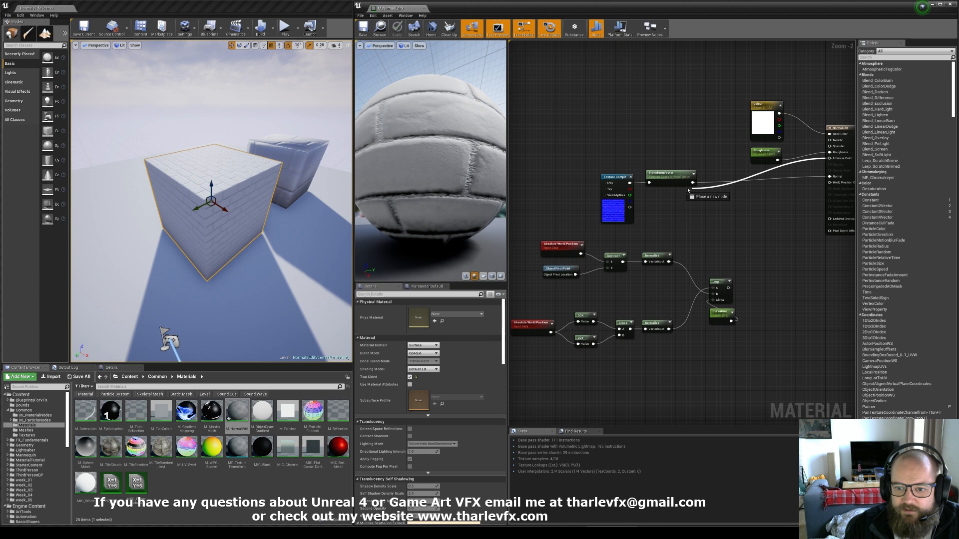
pyautogui.click(396, 26)
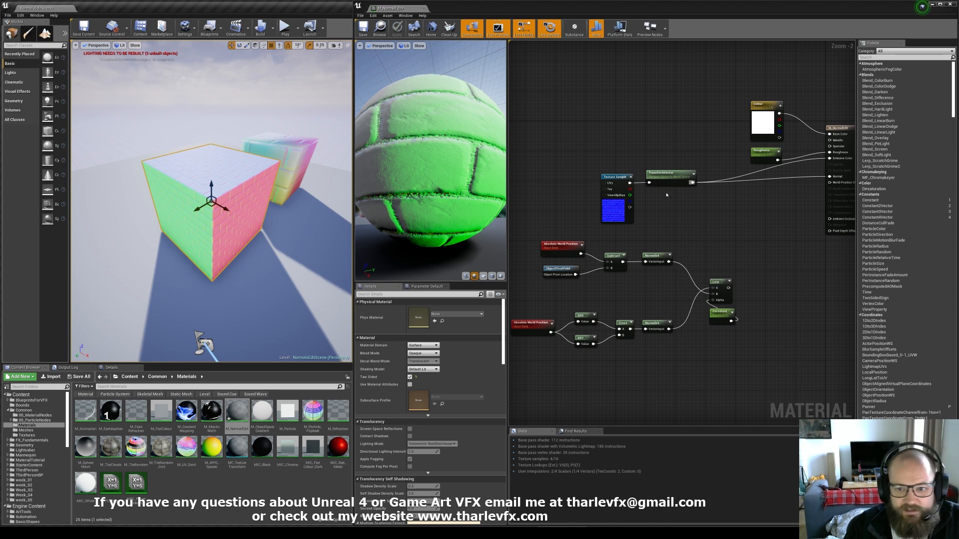
pyautogui.moveTo(618, 176)
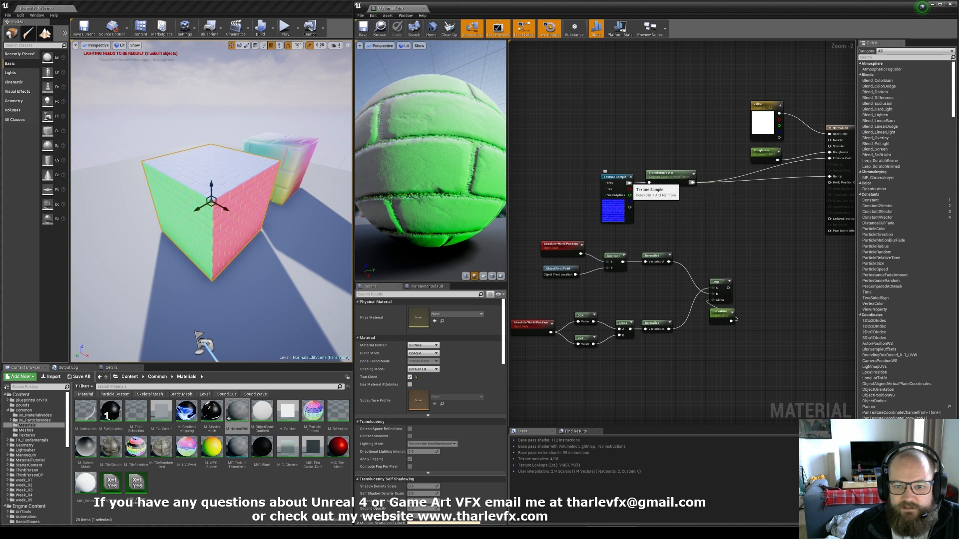
pyautogui.click(396, 28)
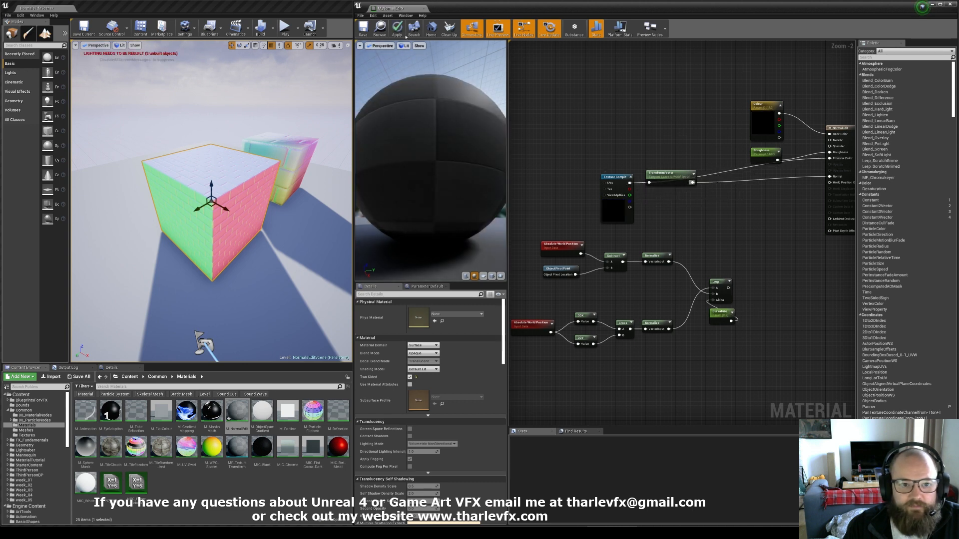
# Find and re-check Tangent Space Normal to show the brick map's raw colours.
pyautogui.click(396, 26)
pyautogui.write('norm')
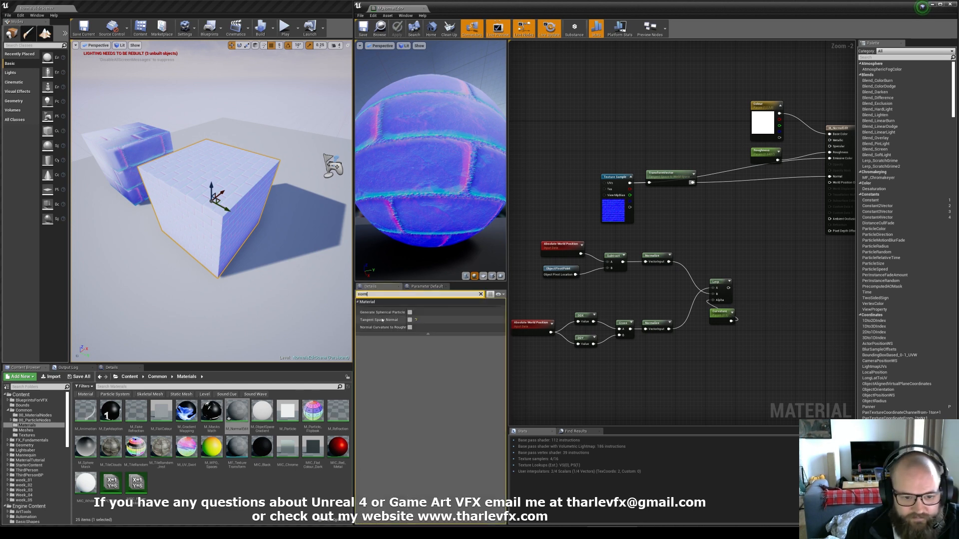
pyautogui.moveTo(380, 319)
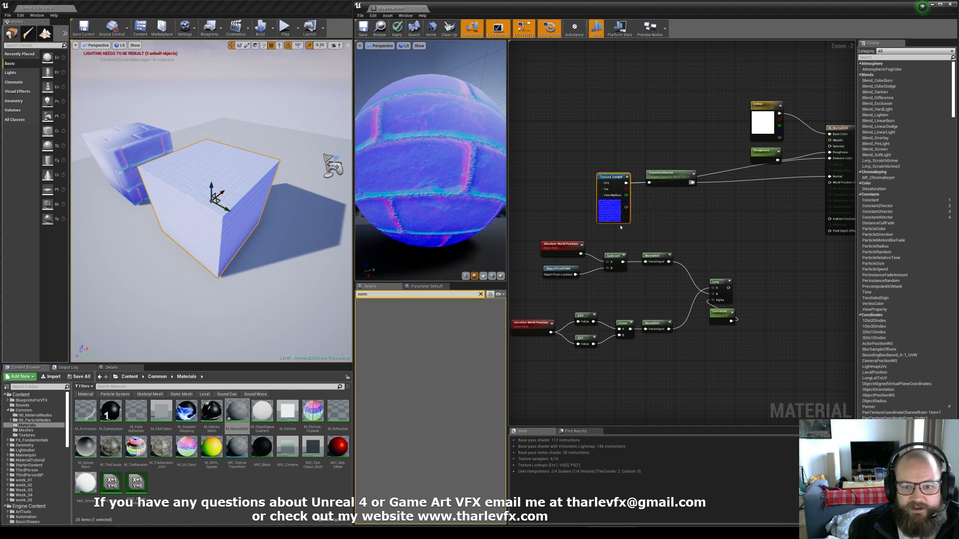
pyautogui.moveTo(585, 151)
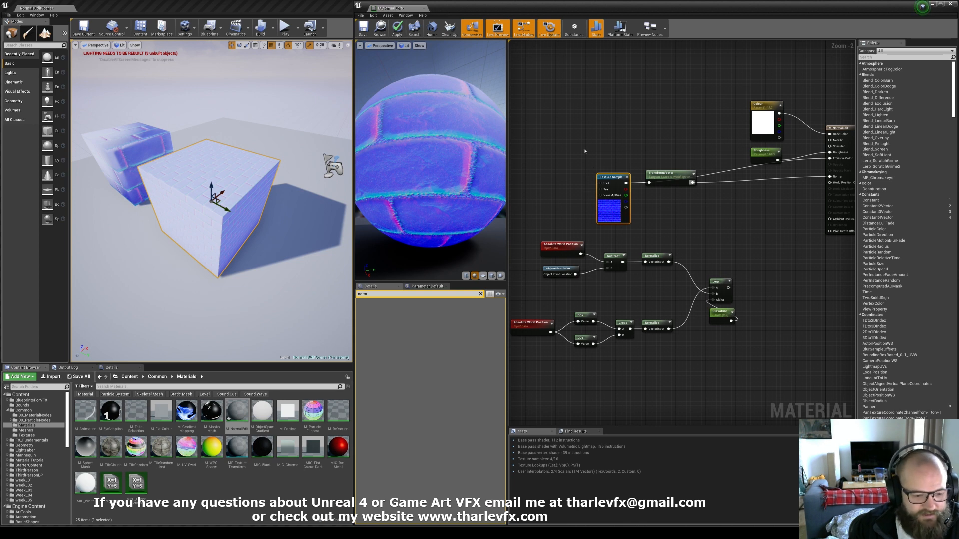
# Transform the brick normal map to world space, add it to the blended normals, and apply.
pyautogui.moveTo(669, 174); pyautogui.dragTo(689, 198)
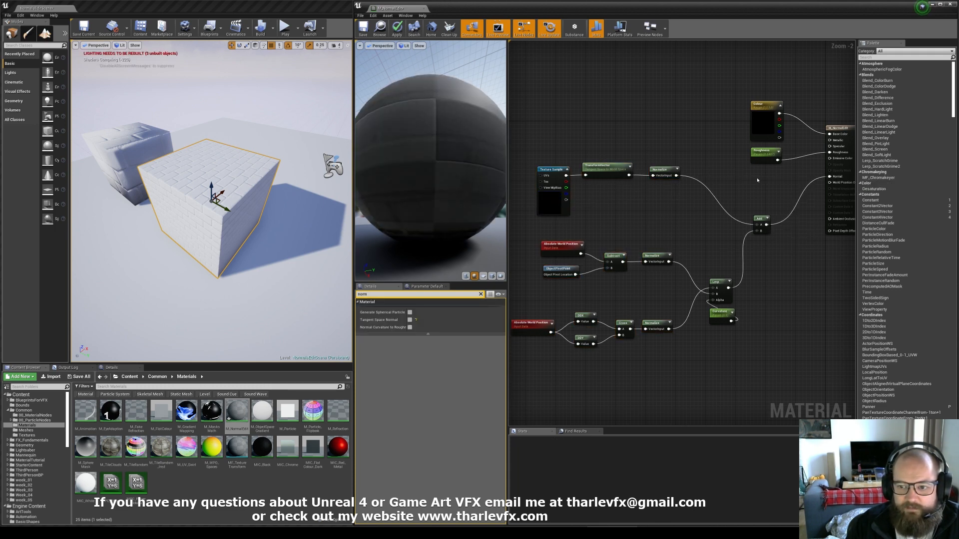
pyautogui.click(396, 27)
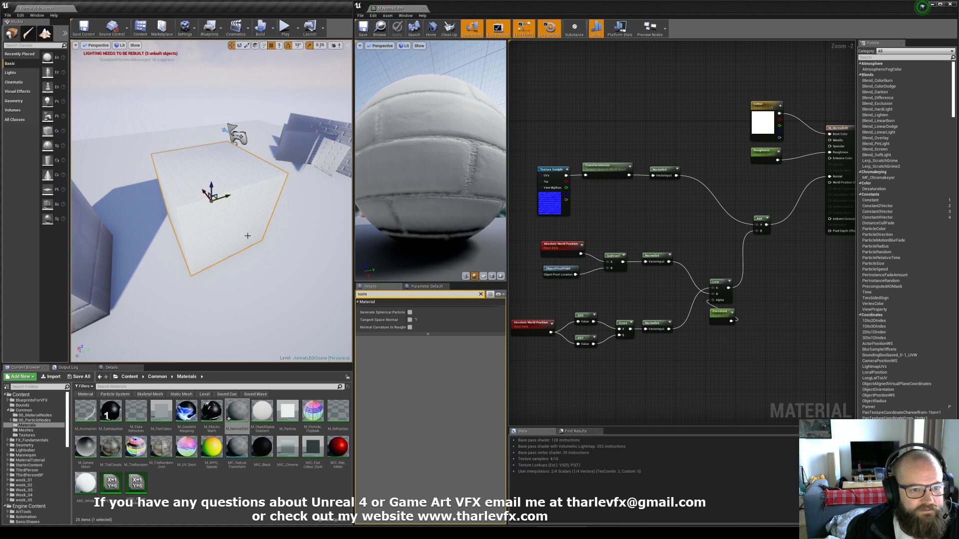
pyautogui.click(722, 313)
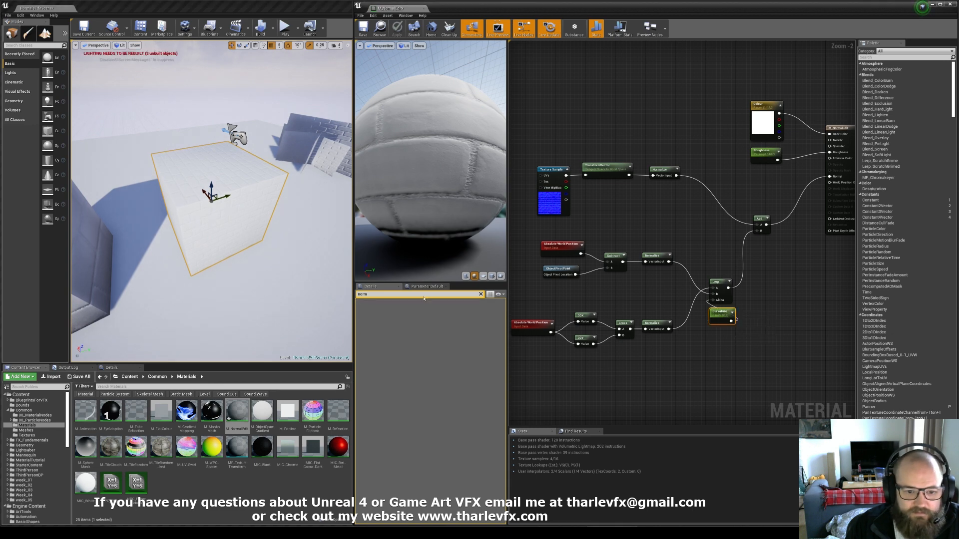
# Make the material two-sided and multiply the brick normal map by a constant with TwoSidedSign.
pyautogui.click(722, 314)
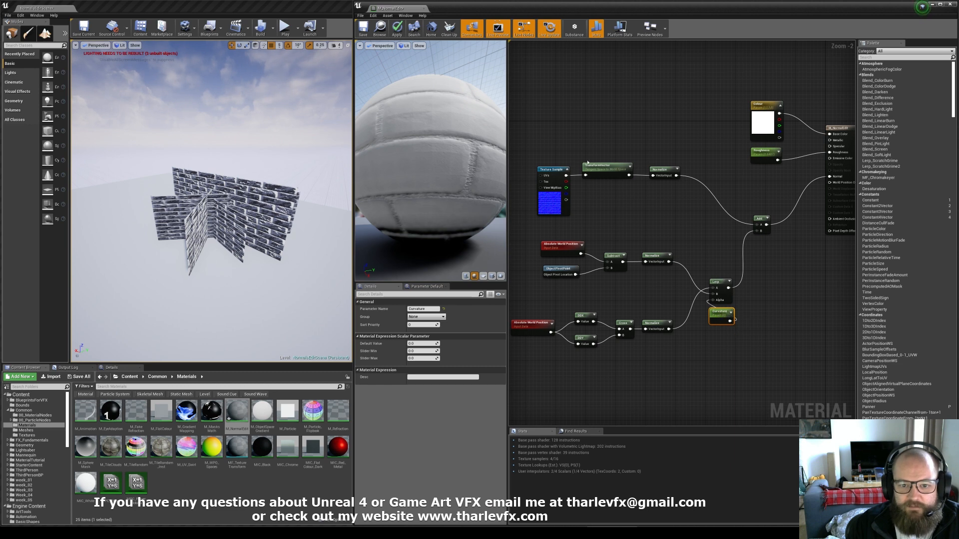
pyautogui.click(550, 169)
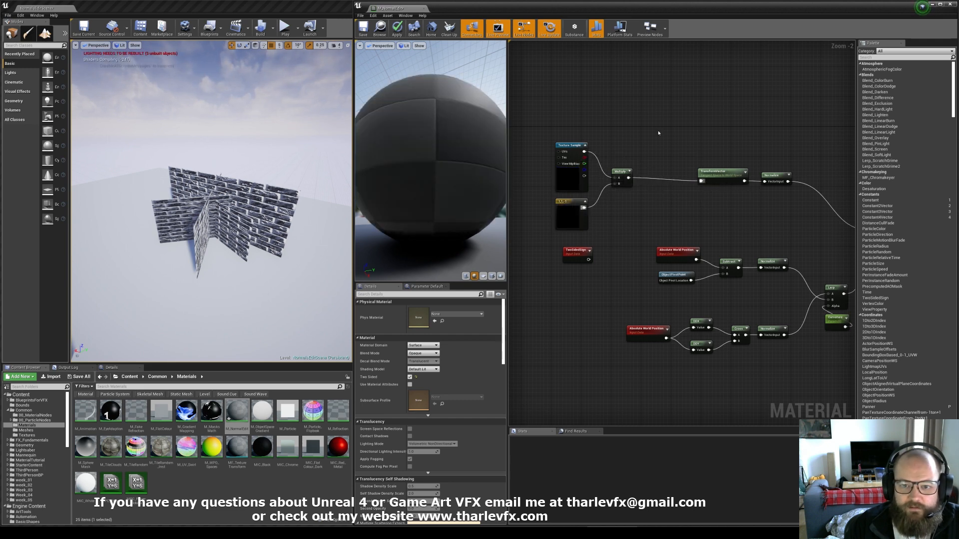
pyautogui.click(396, 27)
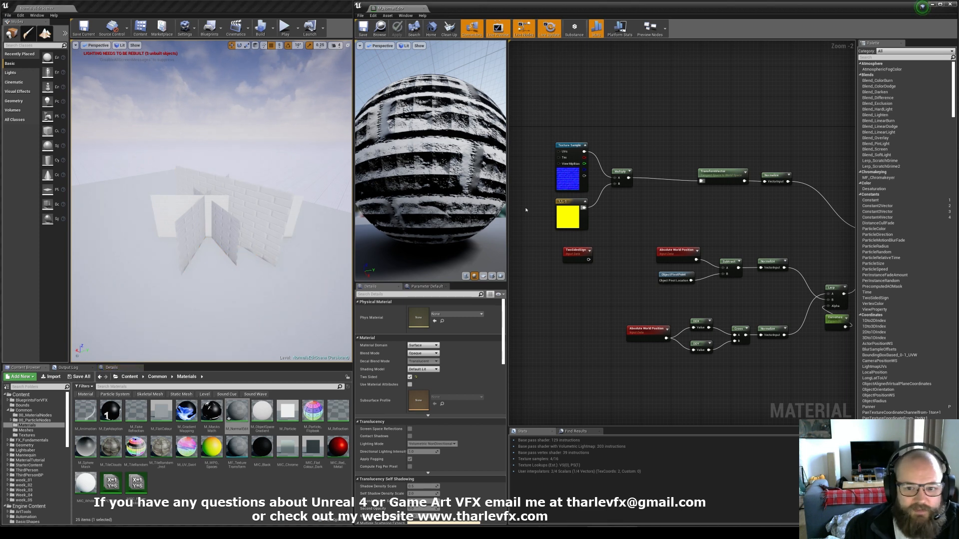
pyautogui.moveTo(574, 251)
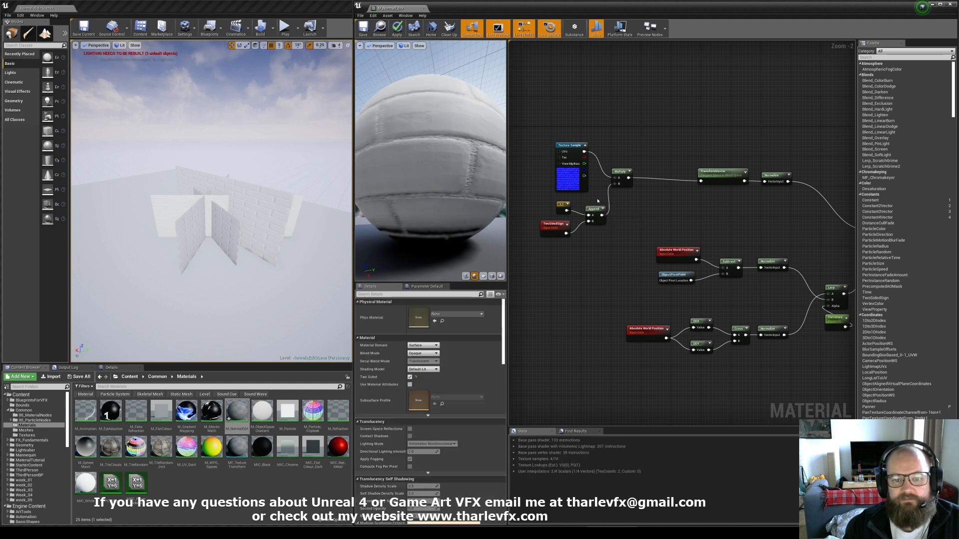
# Apply the TwoSidedSign-corrected brick normal multiply so the crossed planes show brick shading.
pyautogui.click(396, 26)
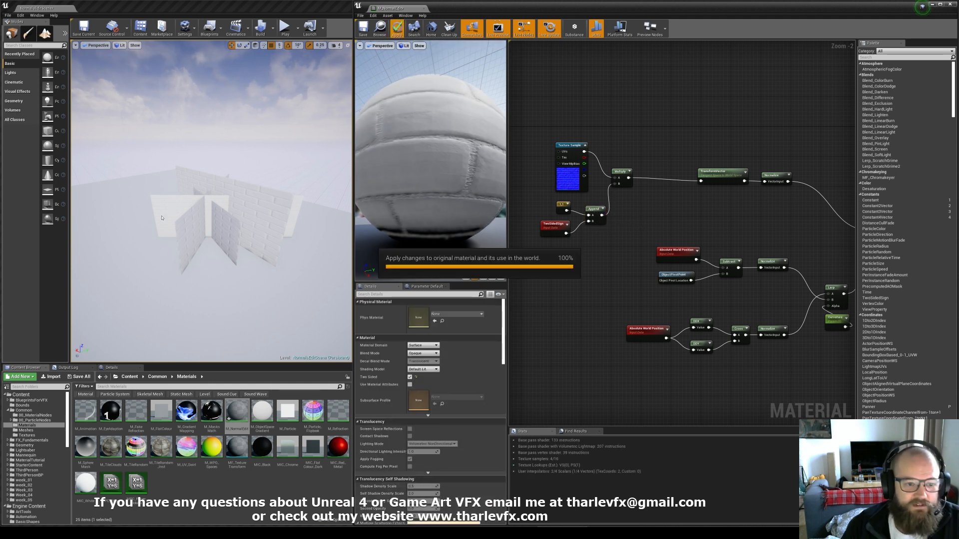
# Connect a blue Constant3Vector (0,0,1) near the Add node and apply the material.
pyautogui.click(395, 28)
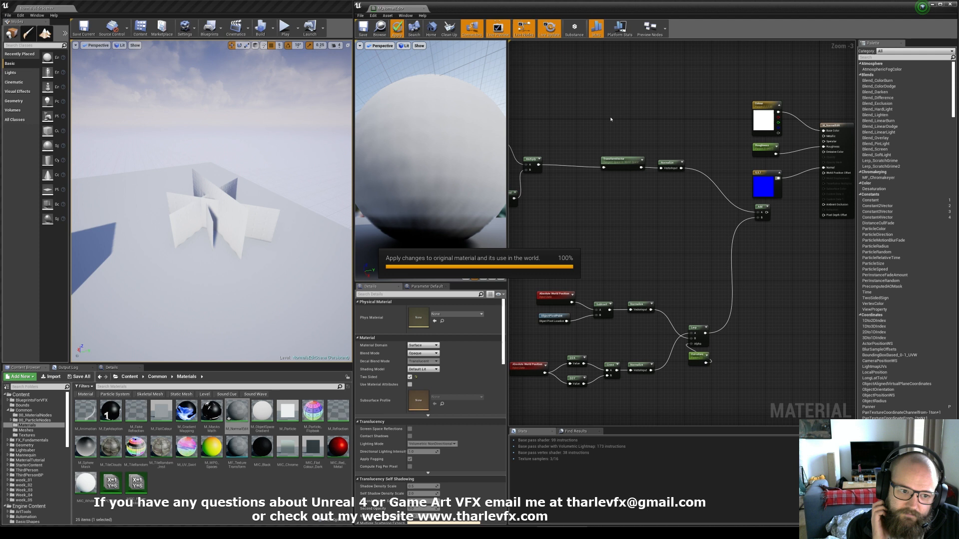
pyautogui.click(395, 27)
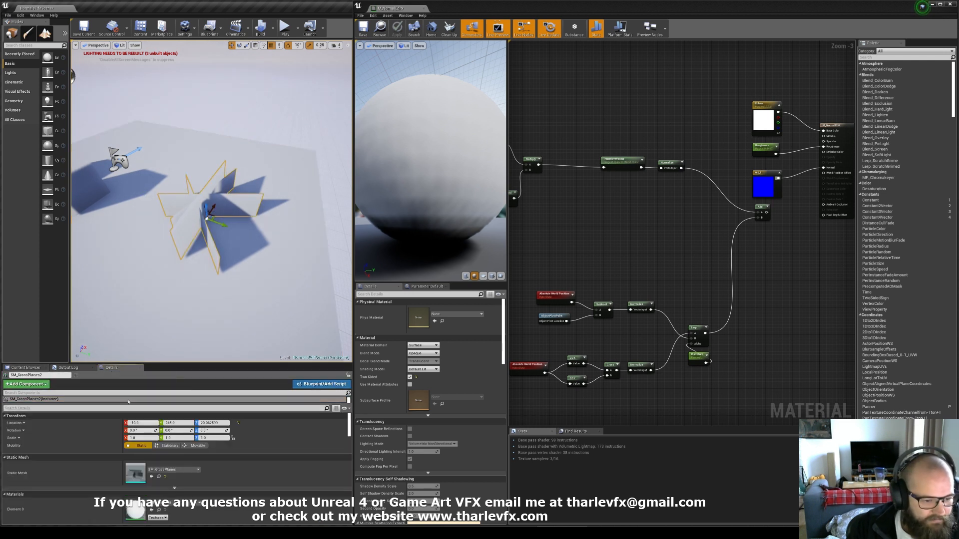
# Select SM_GrassPlanes to view its Details and move the blue constant lower in the graph.
pyautogui.write('cas')
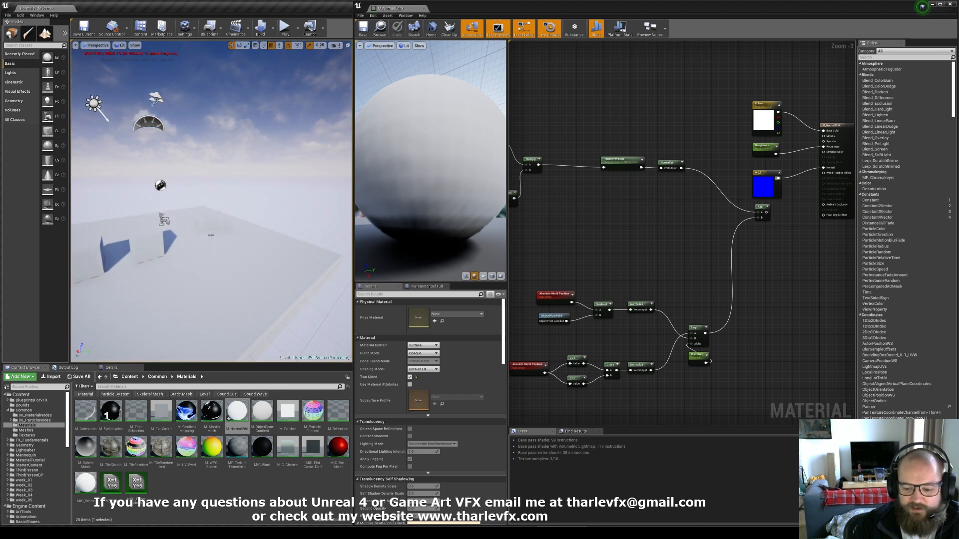
pyautogui.moveTo(215, 235)
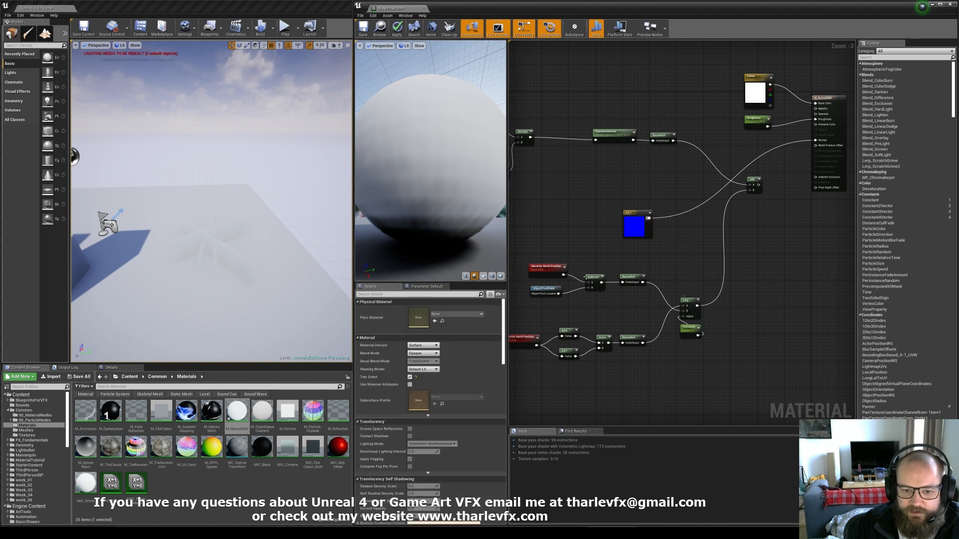
pyautogui.click(638, 226)
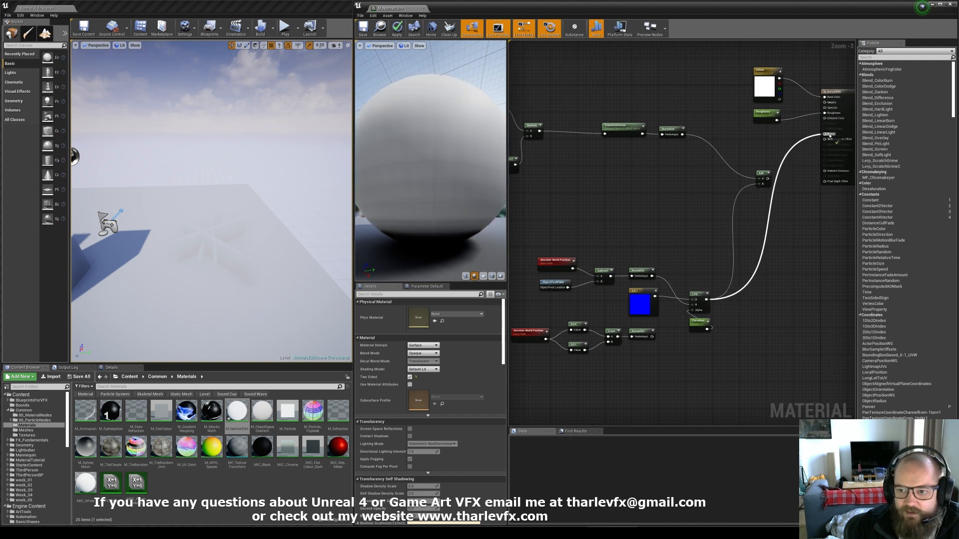
# Wire the Lerp output into the material's Normal pin and apply.
pyautogui.click(396, 27)
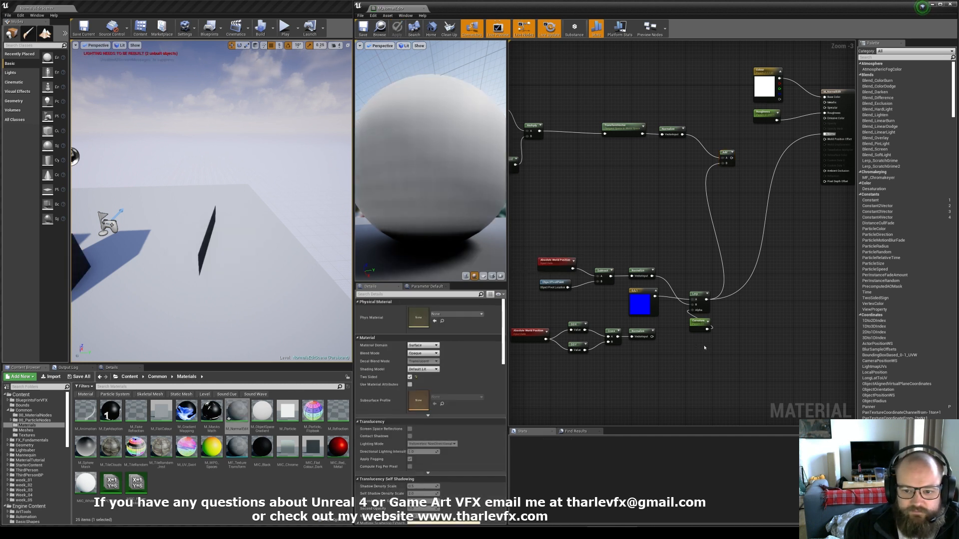
pyautogui.click(700, 322)
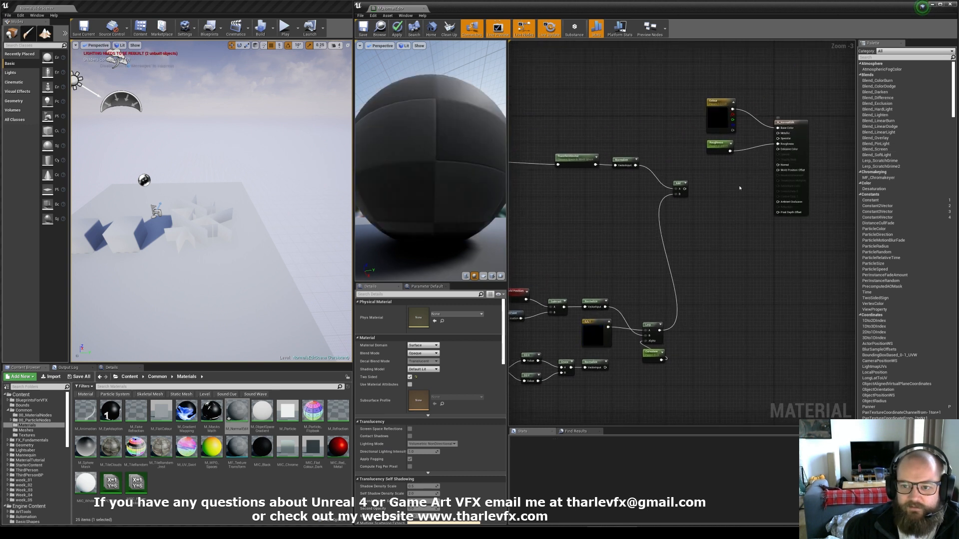
pyautogui.click(396, 27)
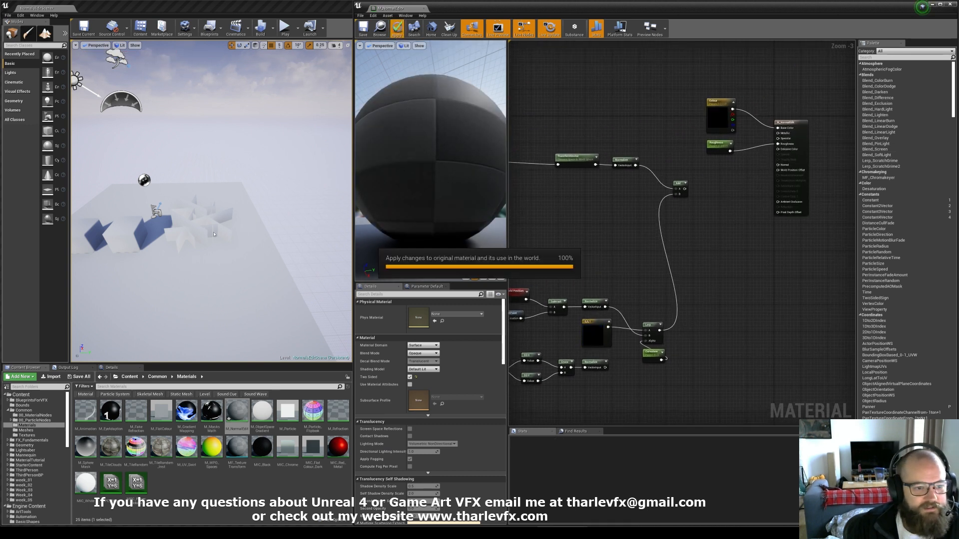
# Connect the Constant3Vector (0,0,1) to the Lerp input and zoom the graph out.
pyautogui.click(395, 27)
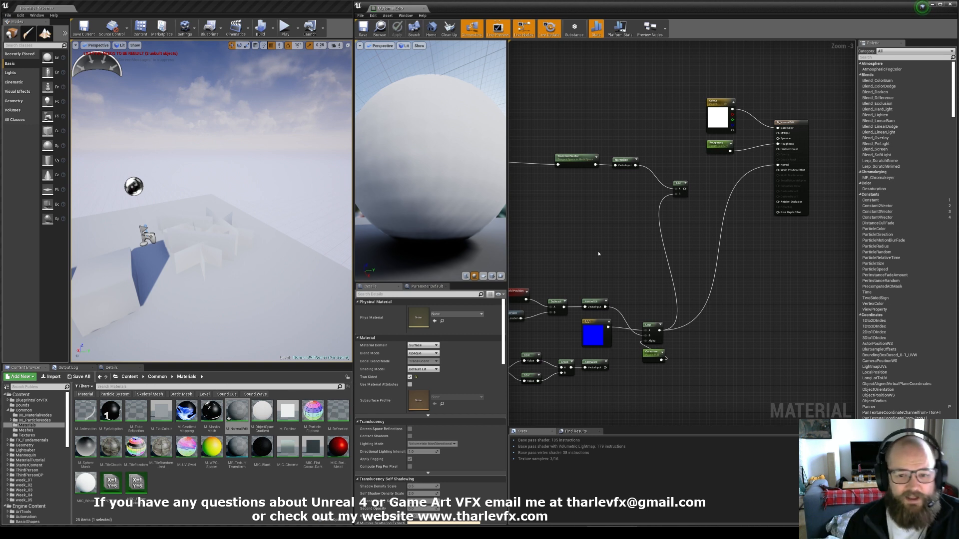
pyautogui.scroll(-3)
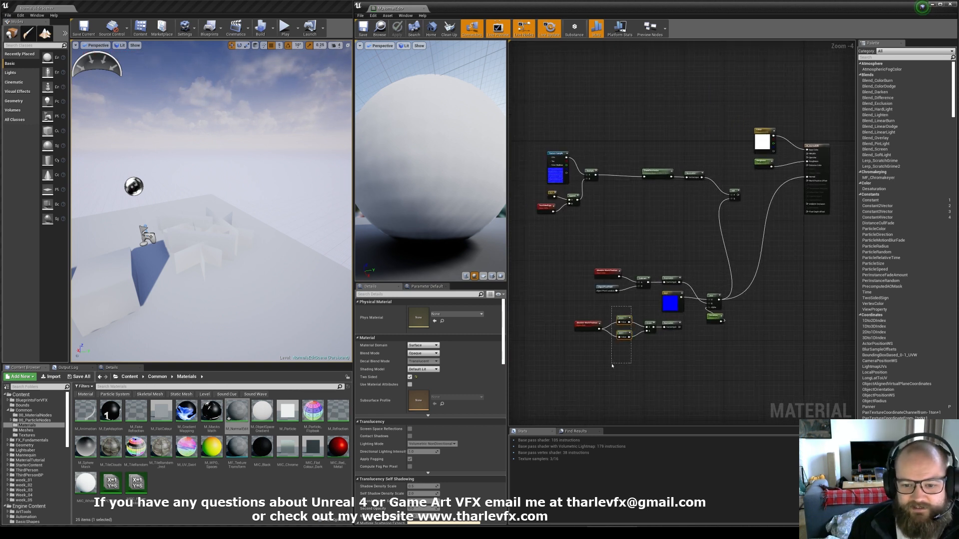